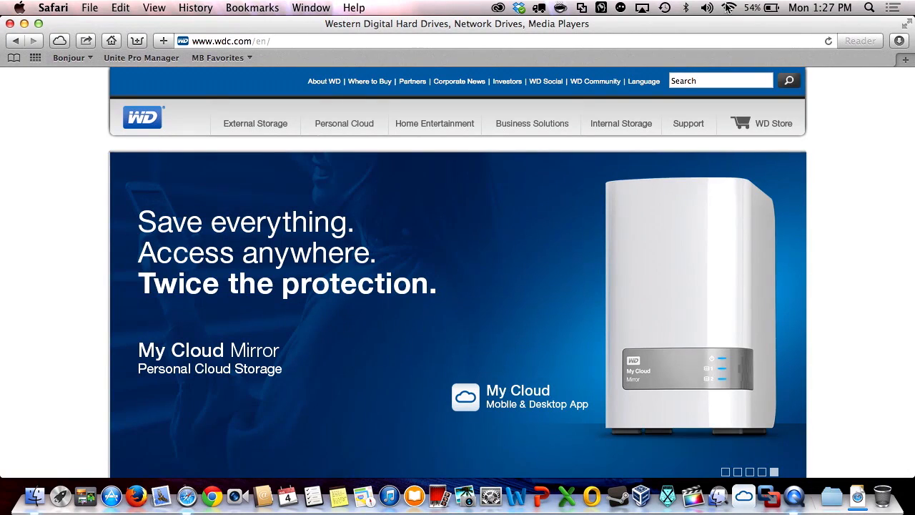
Join the open MyPassport Wi-Fi network from the macOS Wi-Fi menu, accepting the security warning.
{"action": "left_click", "coordinate": [728, 8]}
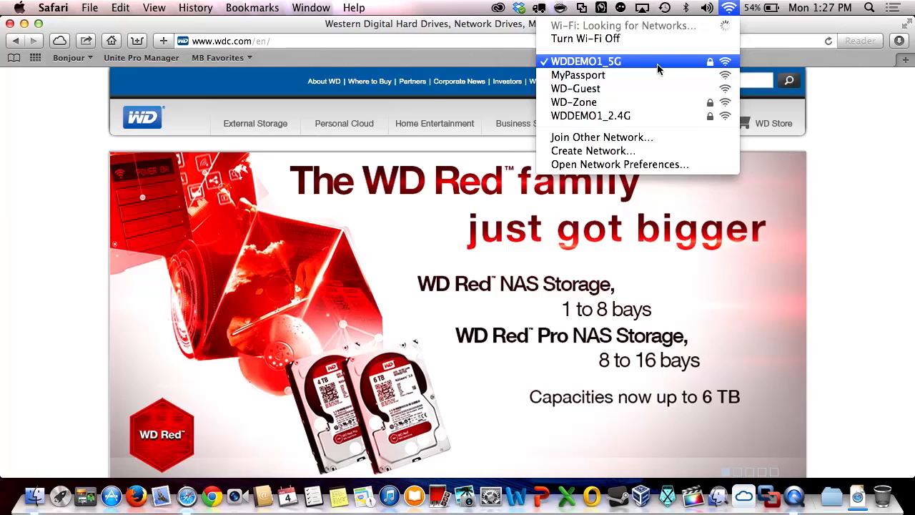
{"action": "left_click", "coordinate": [578, 76]}
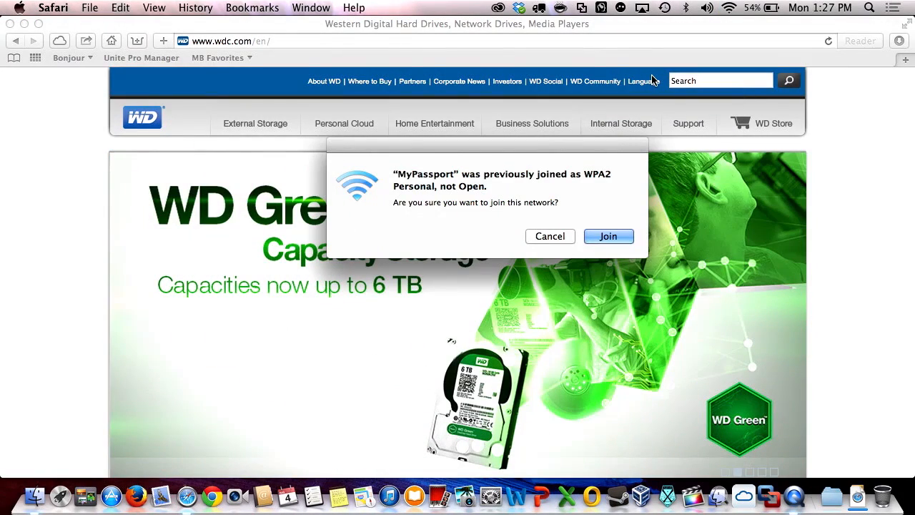
{"action": "left_click", "coordinate": [608, 235]}
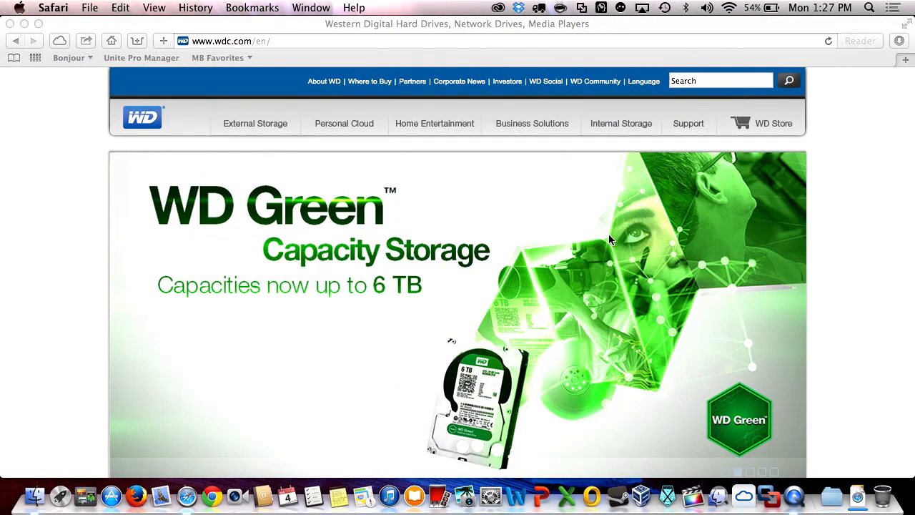
{"action": "mouse_move", "coordinate": [570, 226]}
{"action": "type", "text": "myp"}
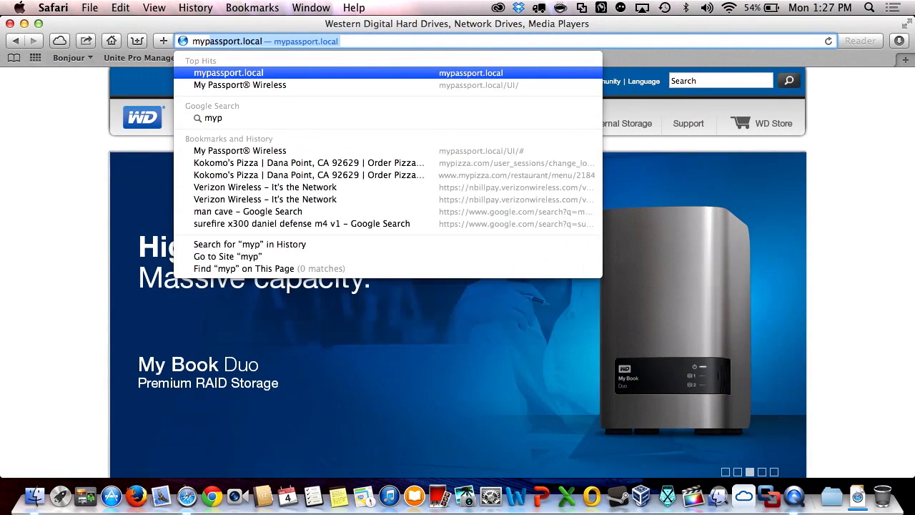
Open the mypassport.local suggestion to load the drive's license agreement page.
{"action": "left_click", "coordinate": [229, 72]}
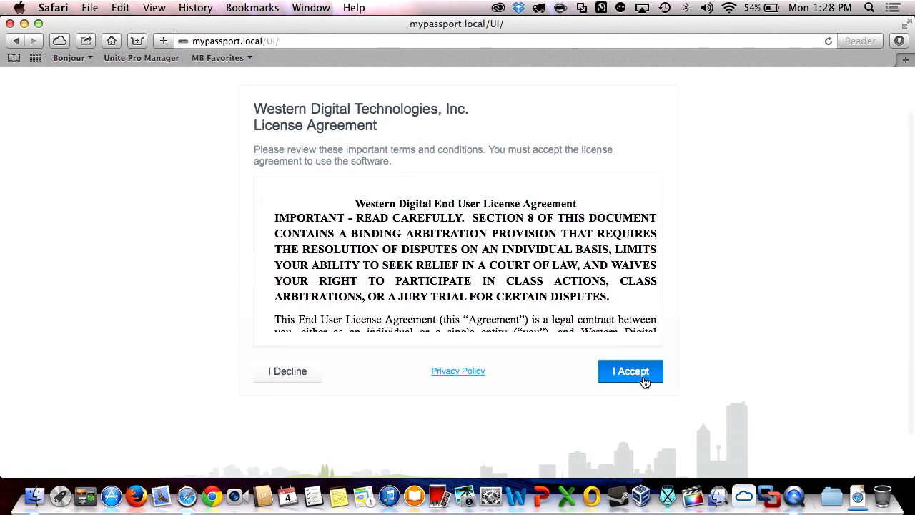
Accept the Western Digital license agreement and start creating a Wi-Fi password.
{"action": "left_click", "coordinate": [630, 371]}
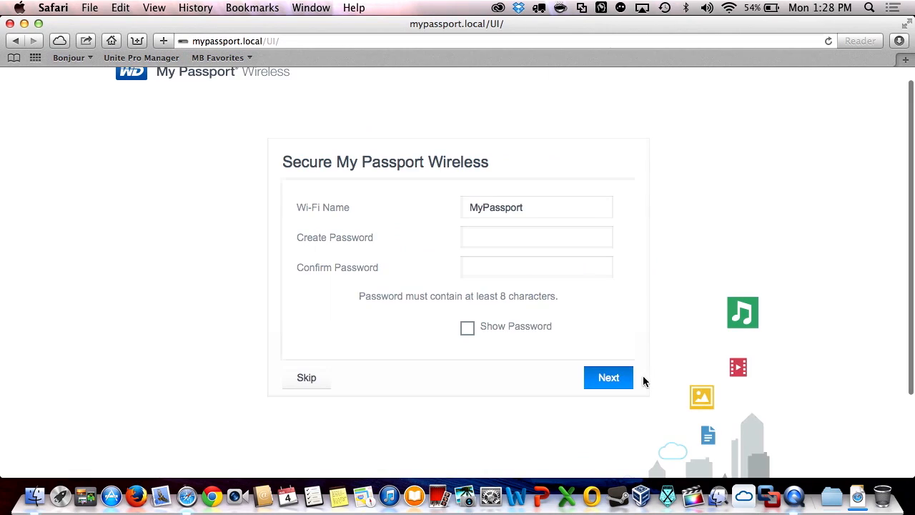
{"action": "left_click", "coordinate": [537, 236]}
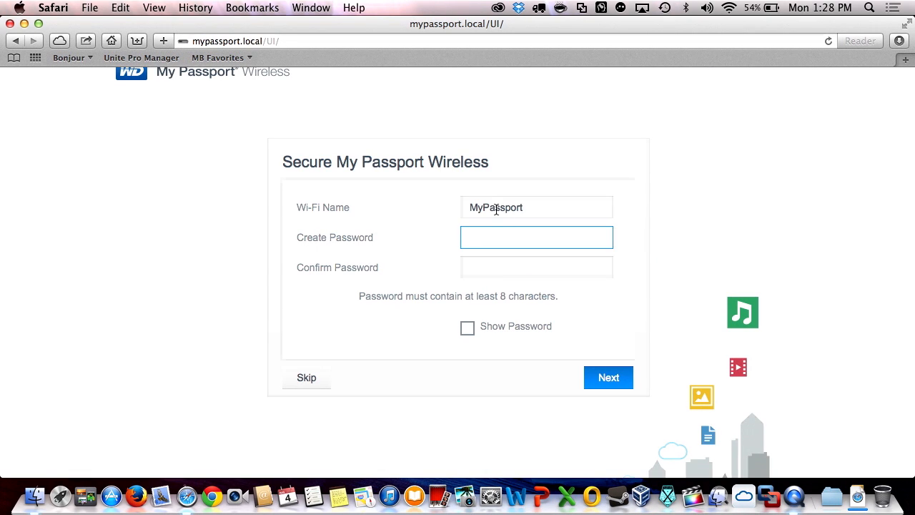
{"action": "mouse_move", "coordinate": [538, 210]}
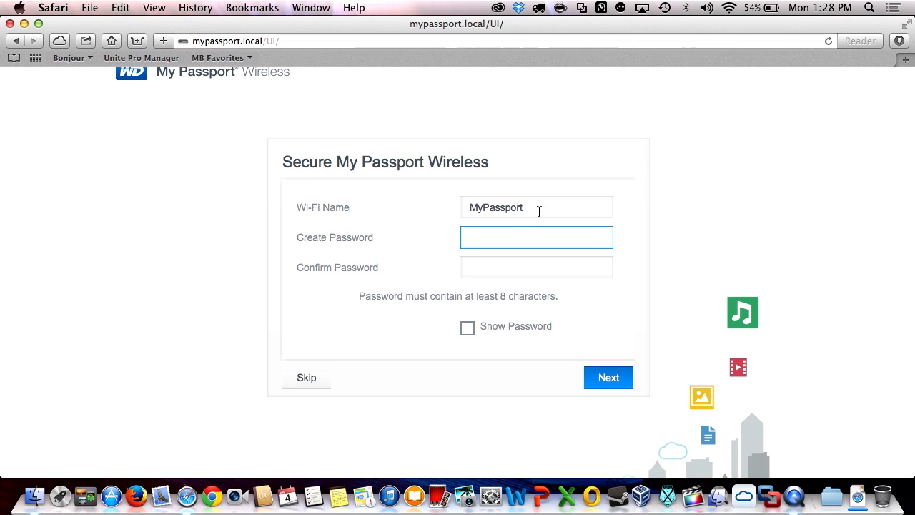
{"action": "left_click", "coordinate": [537, 207]}
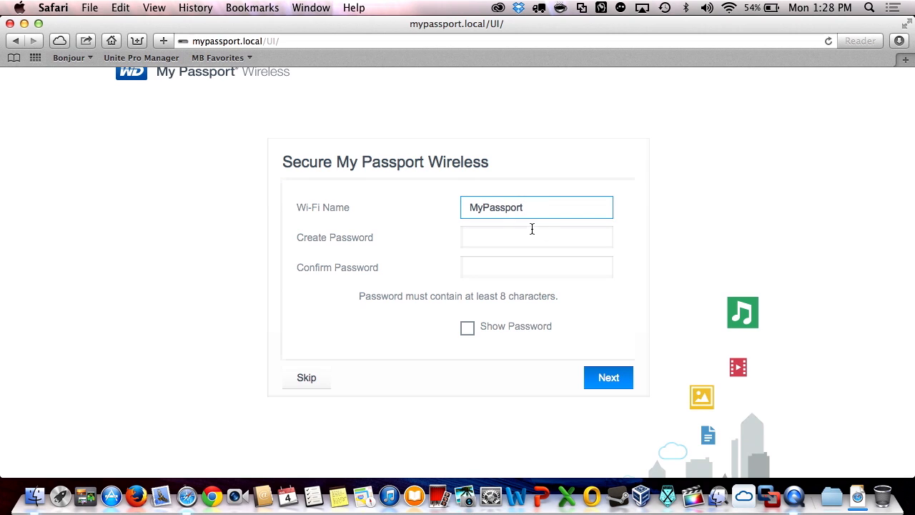
{"action": "left_click", "coordinate": [536, 237]}
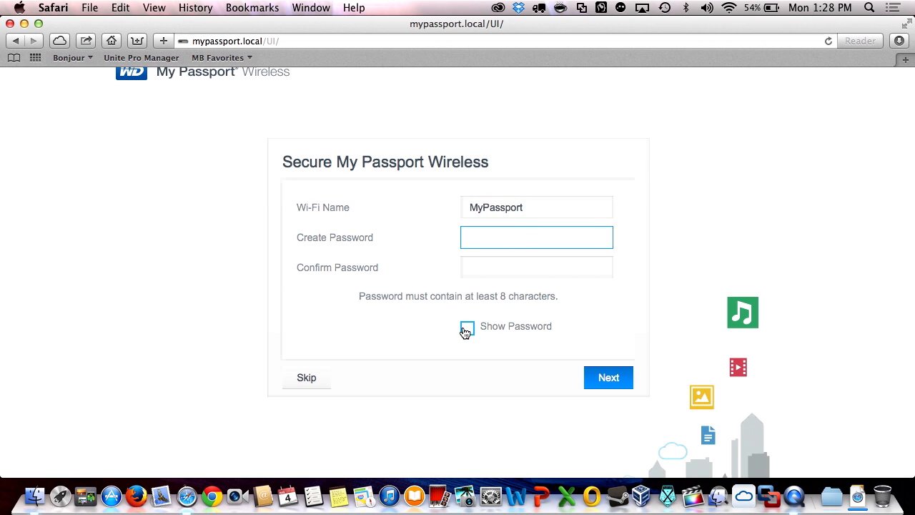
Enter a new MyPassport Wi-Fi password with Show Password ticked and submit it.
{"action": "left_click", "coordinate": [467, 325]}
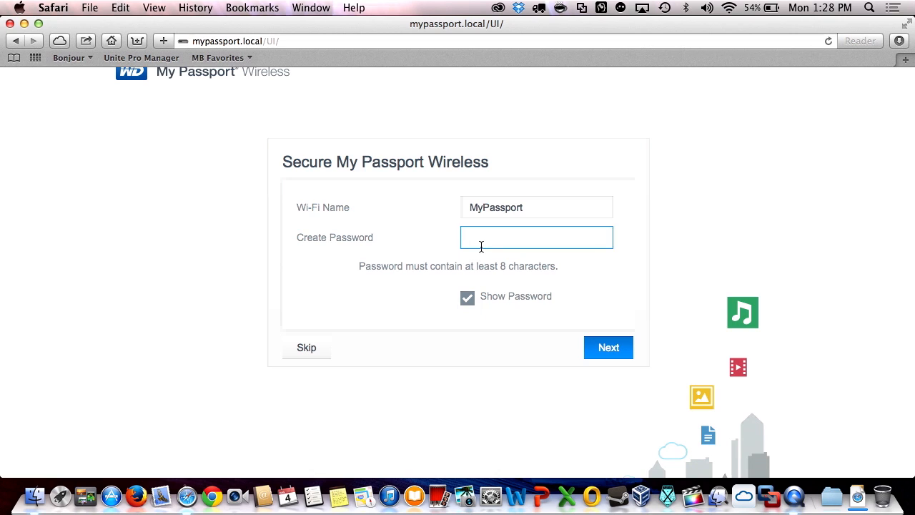
{"action": "type", "text": "passwo"}
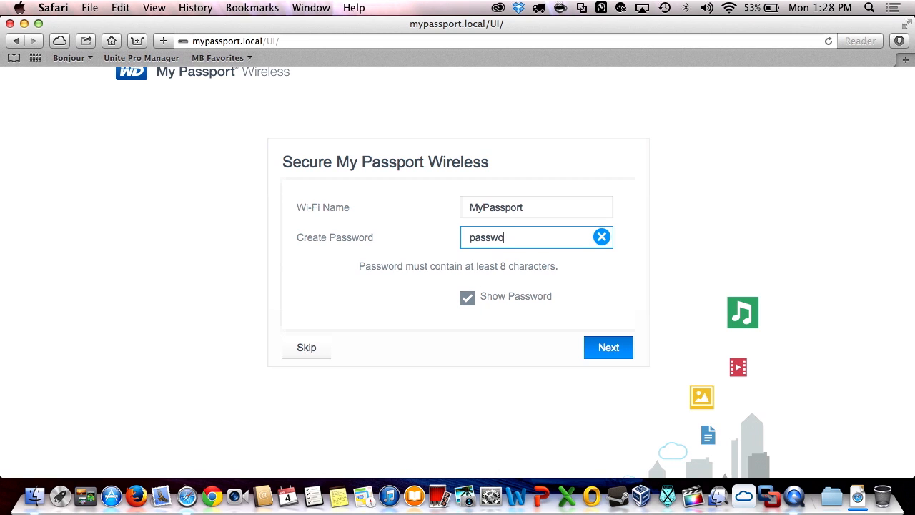
{"action": "left_click", "coordinate": [608, 347]}
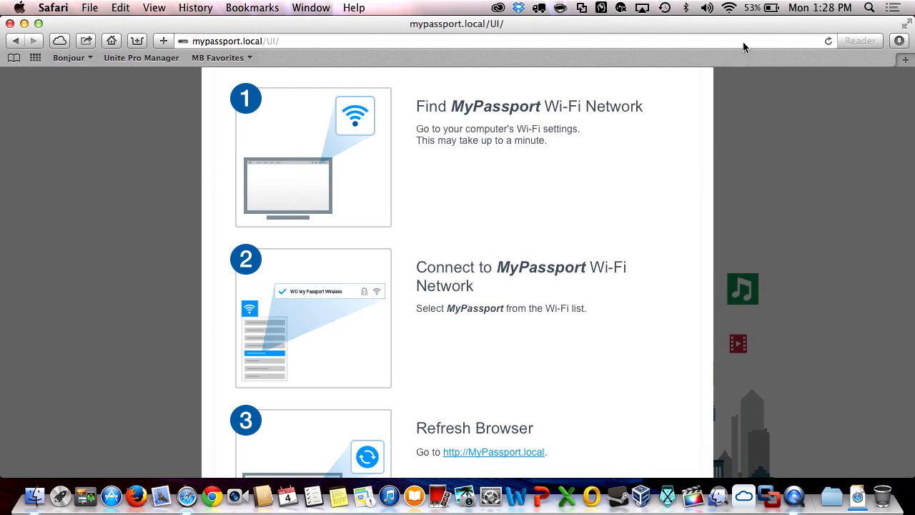
Rejoin the now-secured MyPassport network from the Wi-Fi menu, confirming the warning.
{"action": "left_click", "coordinate": [707, 8]}
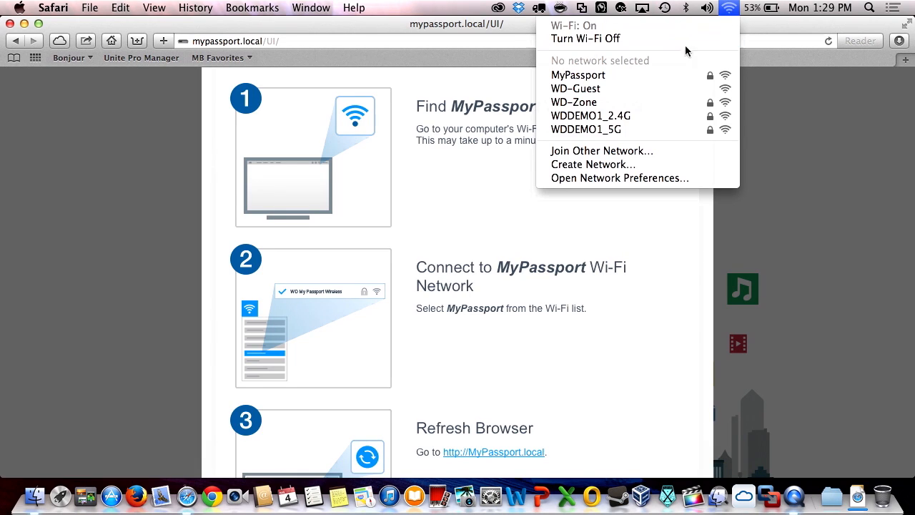
{"action": "left_click", "coordinate": [578, 74]}
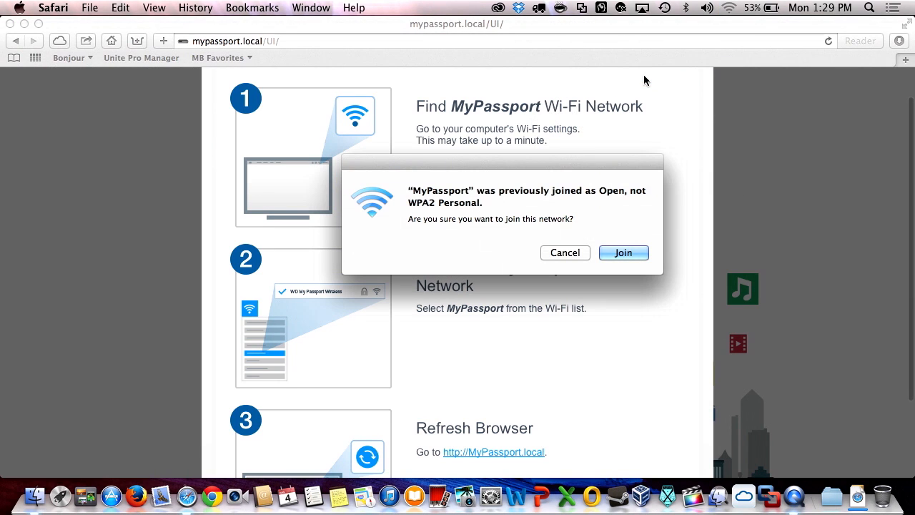
{"action": "left_click", "coordinate": [623, 252]}
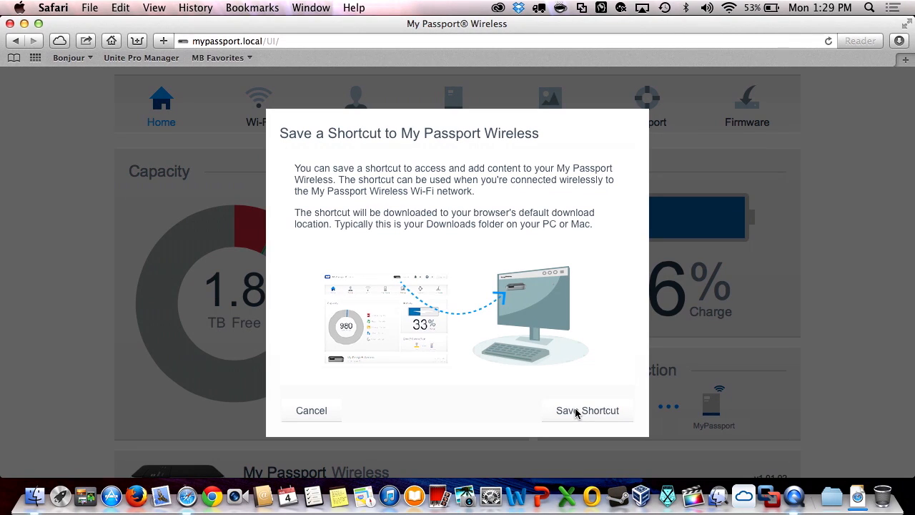
Save the drive shortcut and close the prompt to reach the dashboard.
{"action": "left_click", "coordinate": [587, 410]}
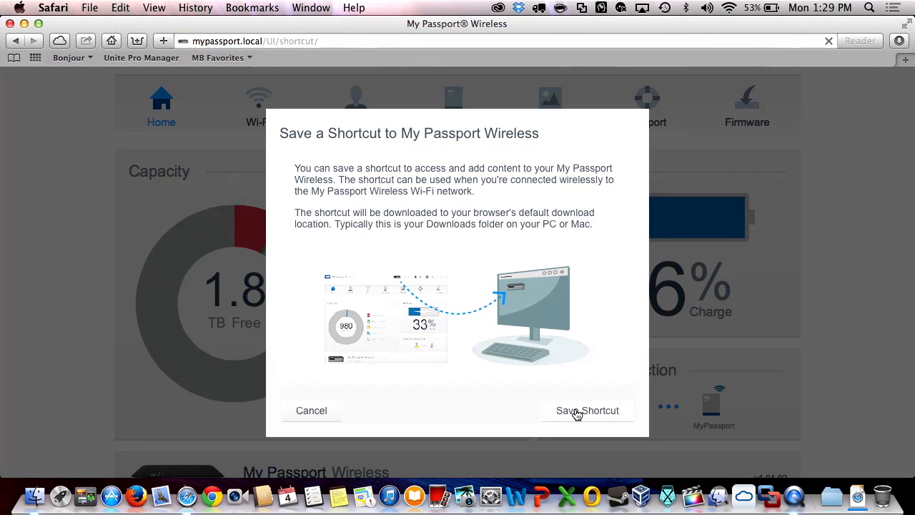
{"action": "left_click", "coordinate": [586, 410]}
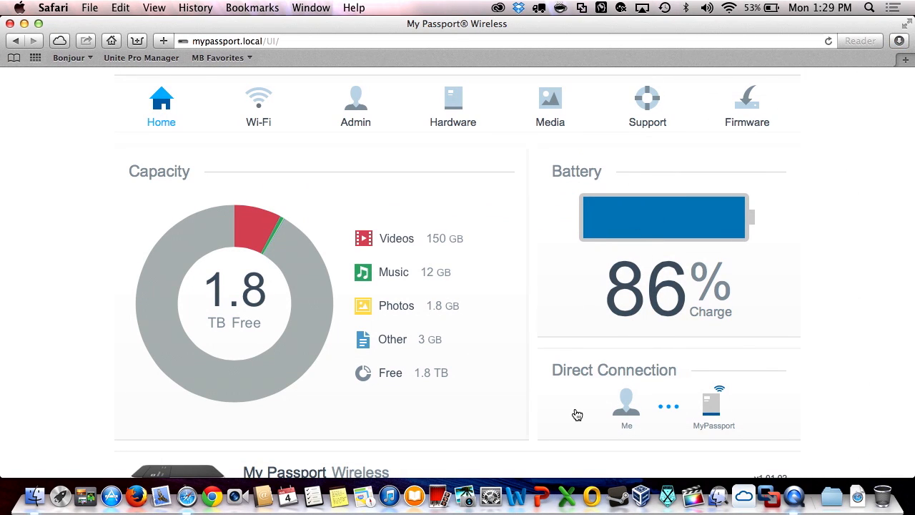
{"action": "mouse_move", "coordinate": [224, 450]}
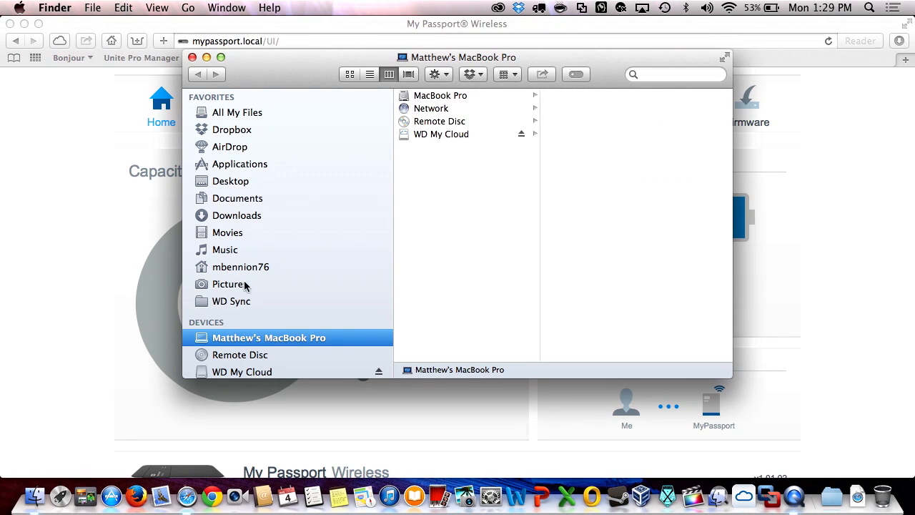
Scroll the Finder sidebar to find MyPassport under Shared devices.
{"action": "scroll", "scroll_direction": "down", "scroll_amount": 3}
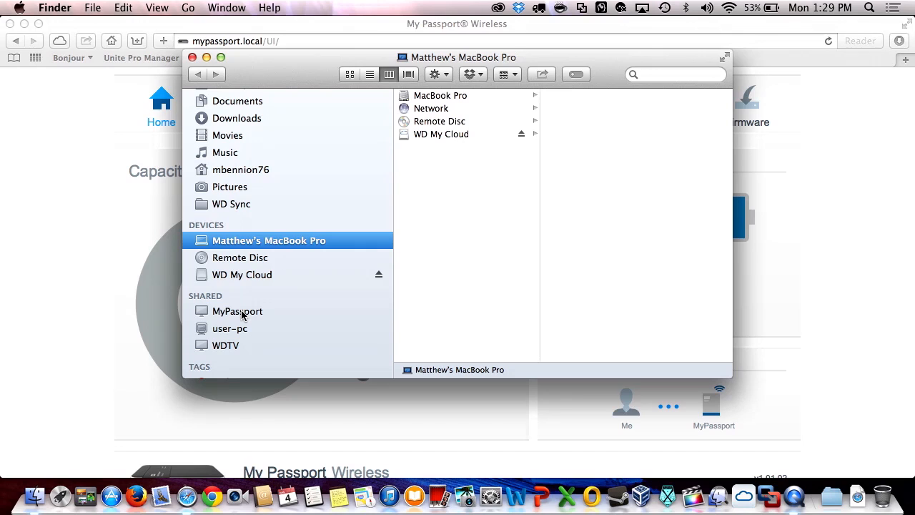
{"action": "mouse_move", "coordinate": [63, 271]}
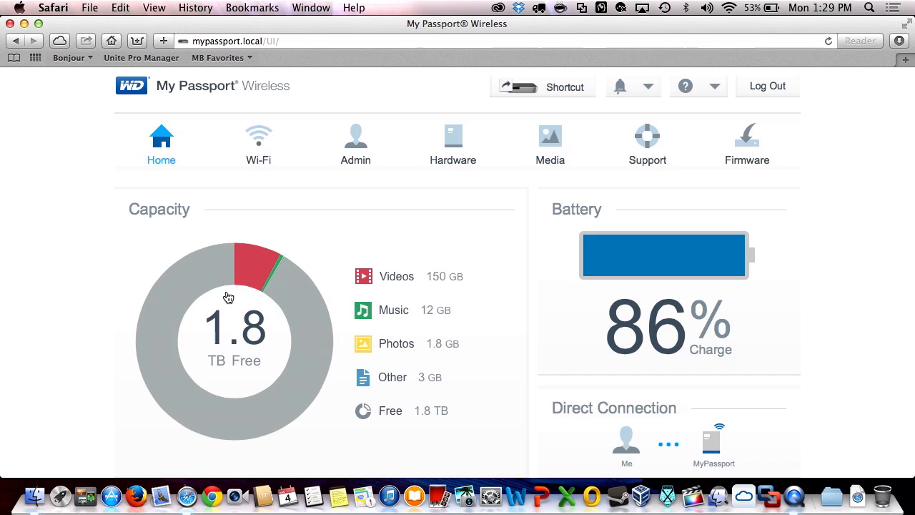
From the Wi-Fi tab's other-networks list, select WDDEMO1_2.4G to open its connection prompt.
{"action": "left_click", "coordinate": [258, 143]}
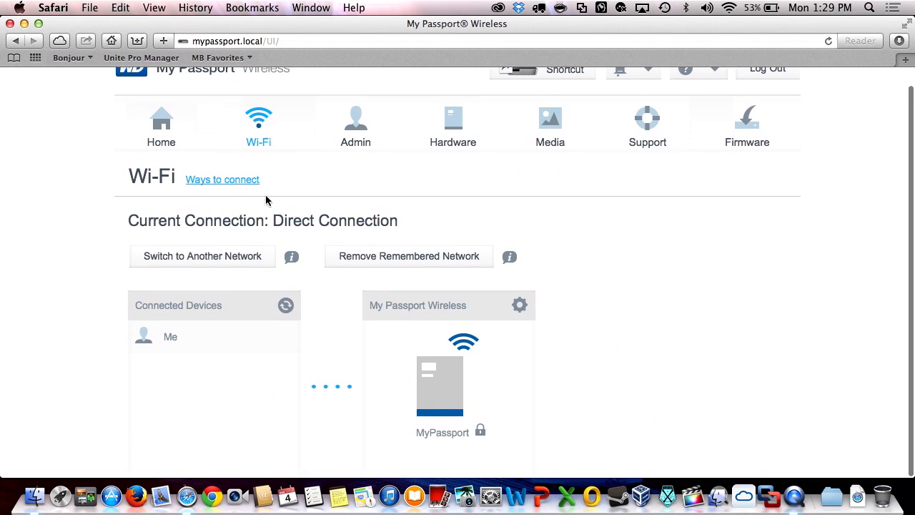
{"action": "mouse_move", "coordinate": [211, 259]}
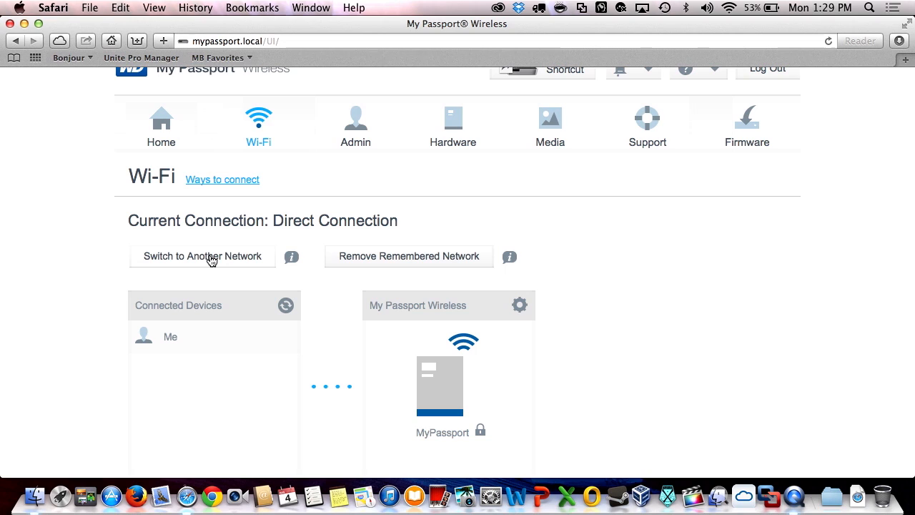
{"action": "left_click", "coordinate": [202, 256]}
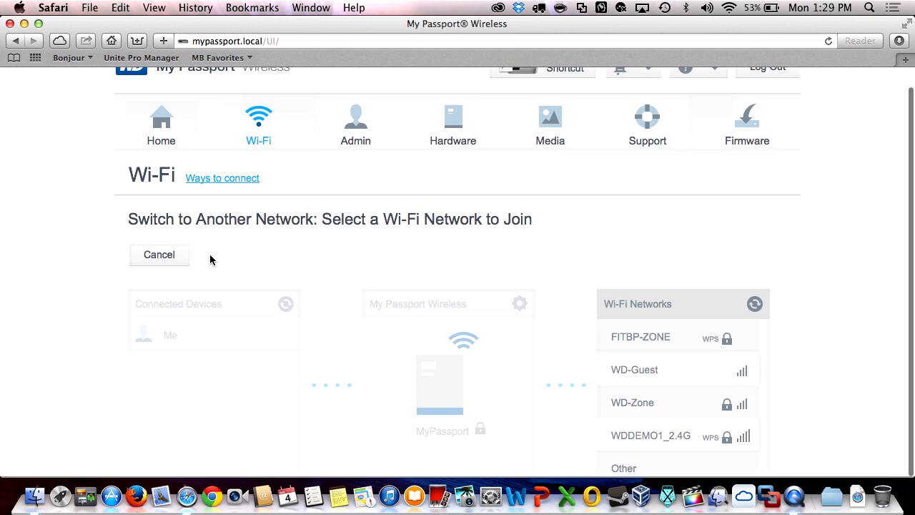
{"action": "left_click", "coordinate": [650, 436]}
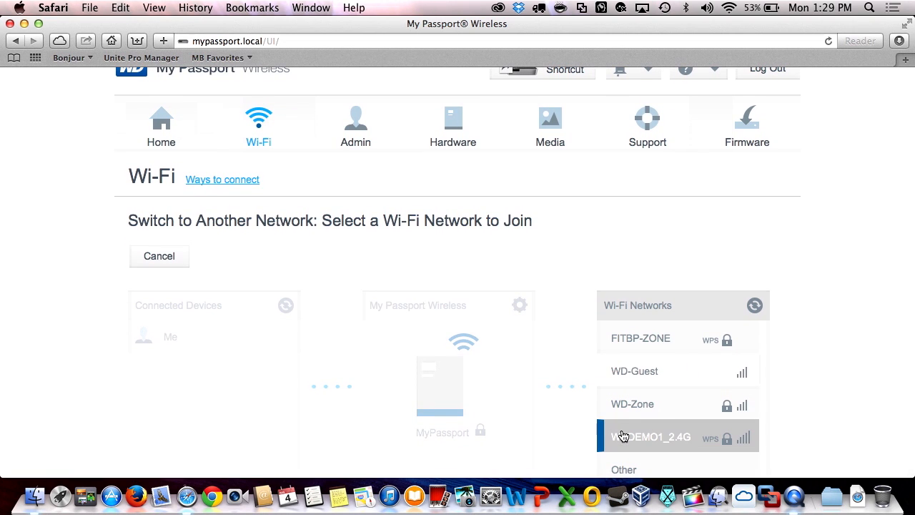
{"action": "left_click", "coordinate": [651, 436]}
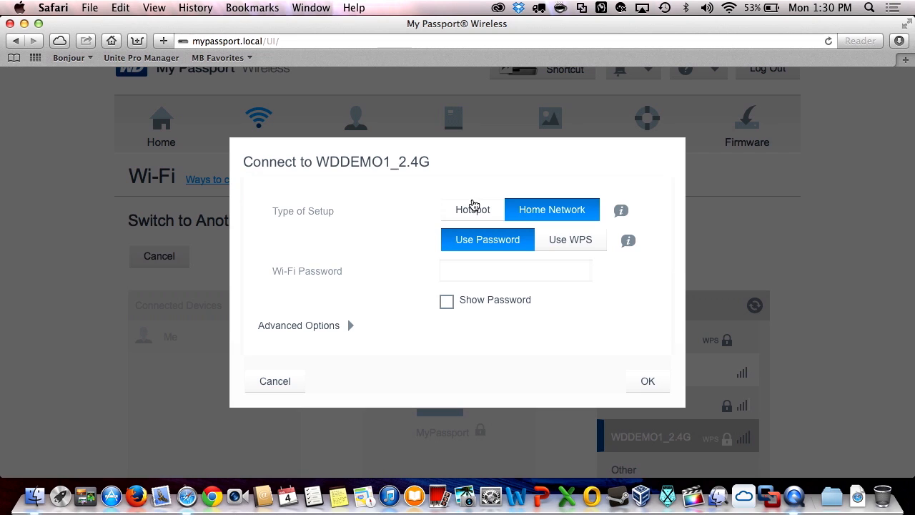
{"action": "mouse_move", "coordinate": [475, 212]}
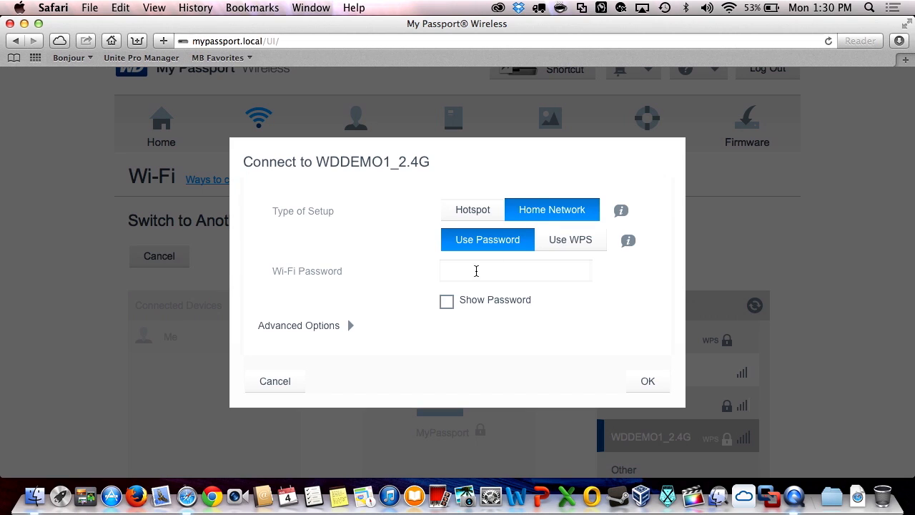
Enter the WDDEMO1_2.4G Wi-Fi password and submit it to start connecting.
{"action": "left_click", "coordinate": [515, 270]}
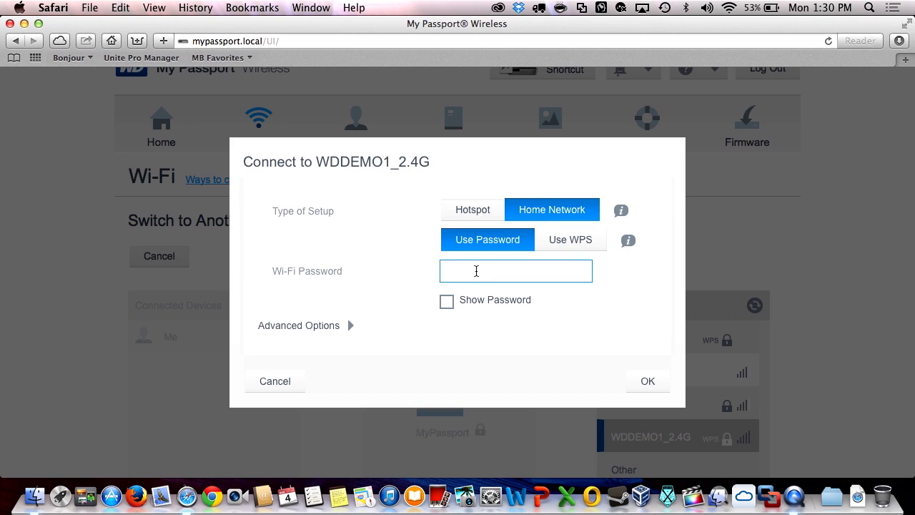
{"action": "type", "text": "••••"}
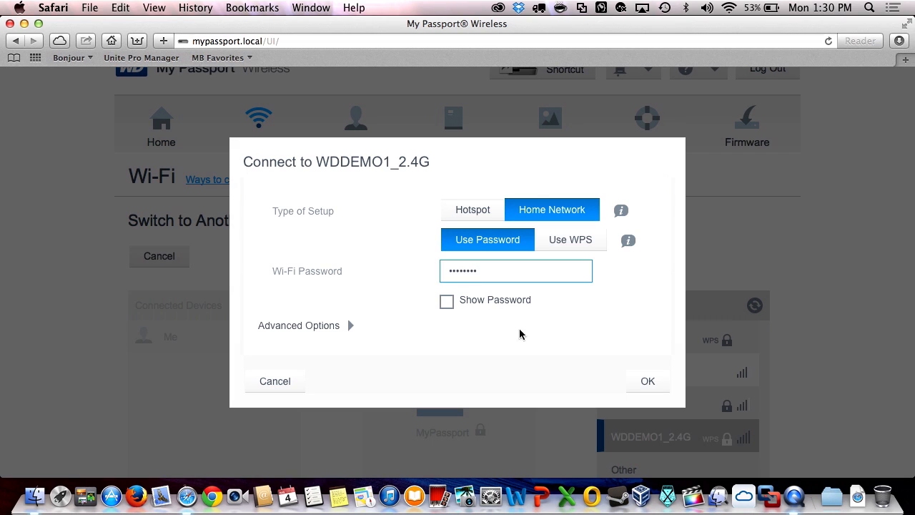
{"action": "left_click", "coordinate": [647, 381]}
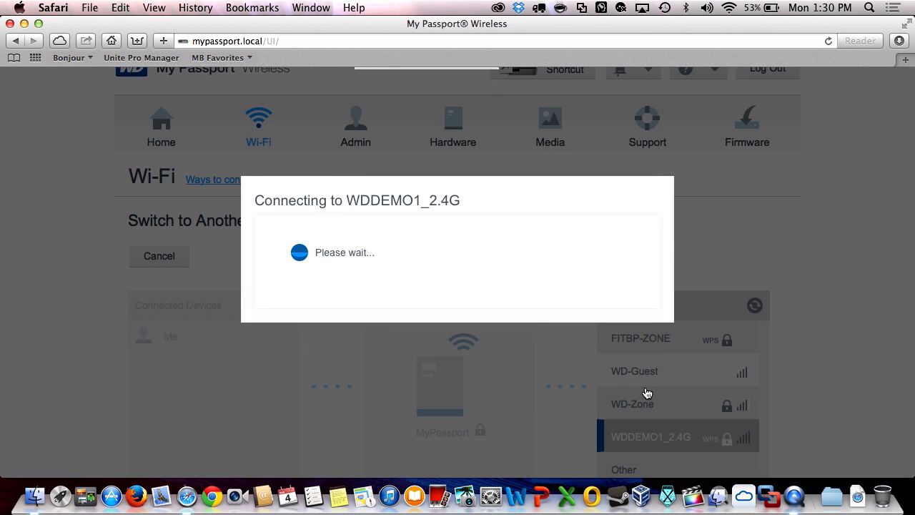